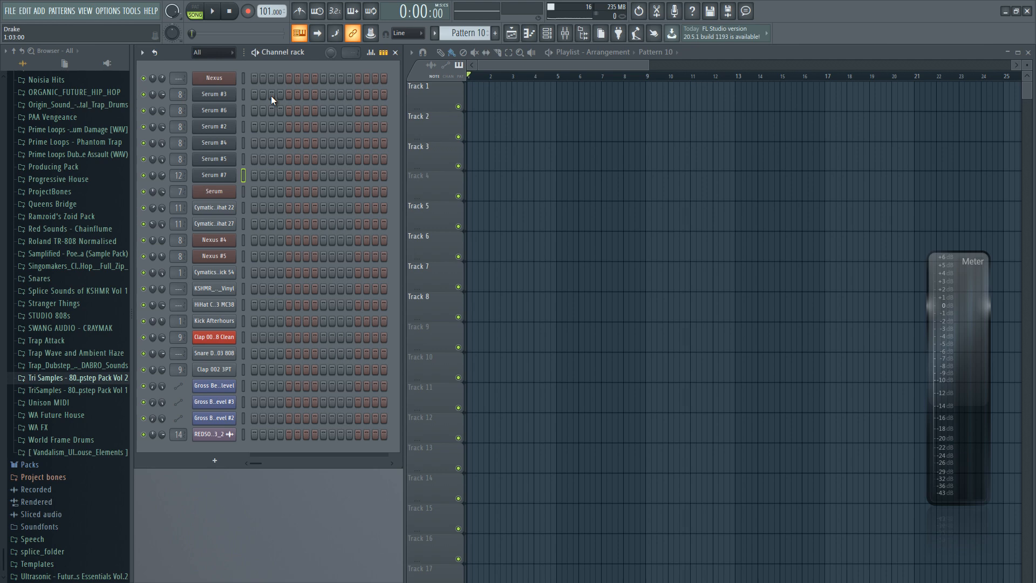
Place the Drums 1, Drums 2, Drums 1, Drums 3 patterns in sequence on Track 5.
left_click(214, 94)
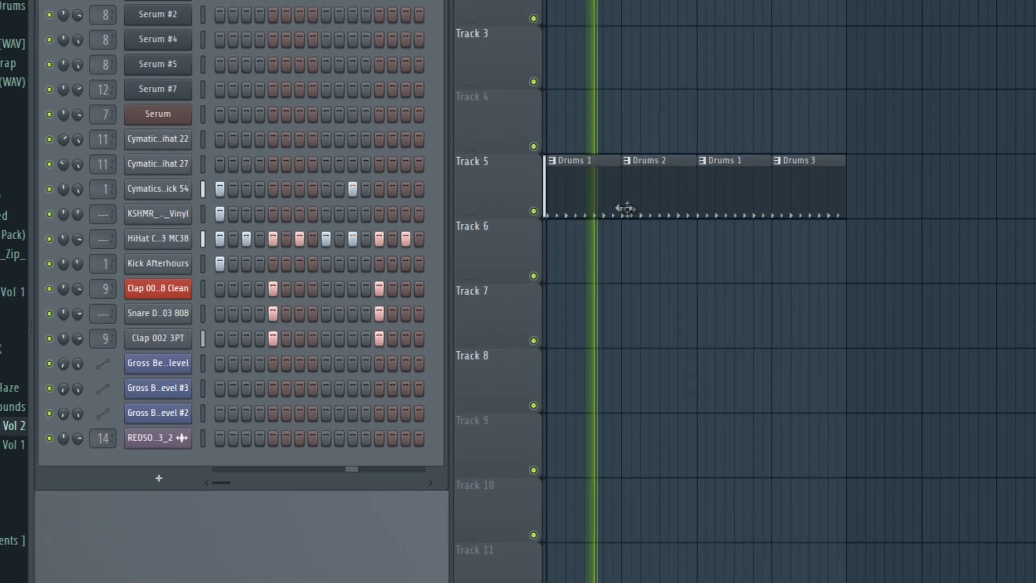
Scroll the Channel Rack down to reach the Kick Afterhours channel.
scroll("down", 3)
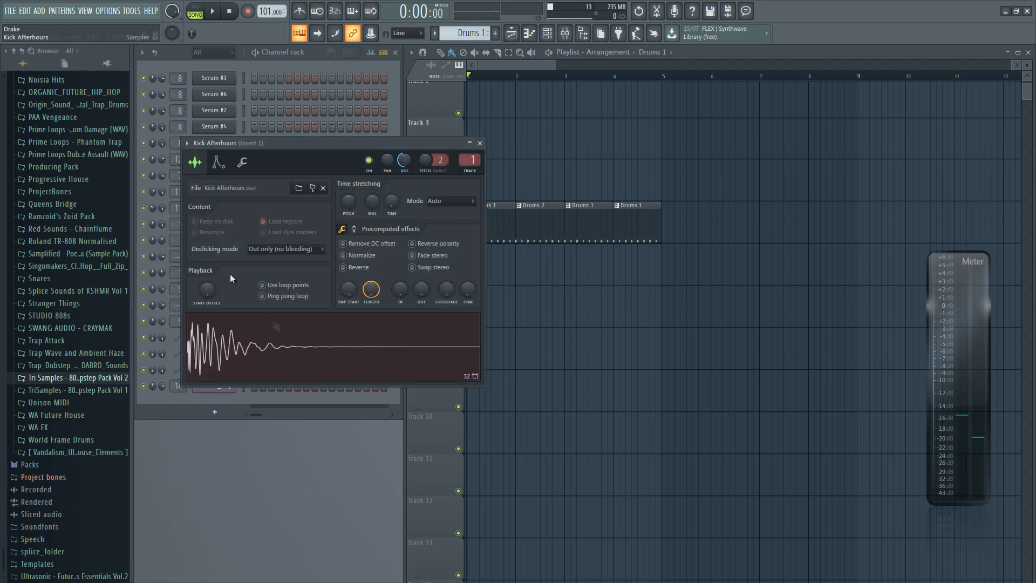
Inspect the HiHat Closed 003 MC38 sampler settings and close them again.
left_click(479, 142)
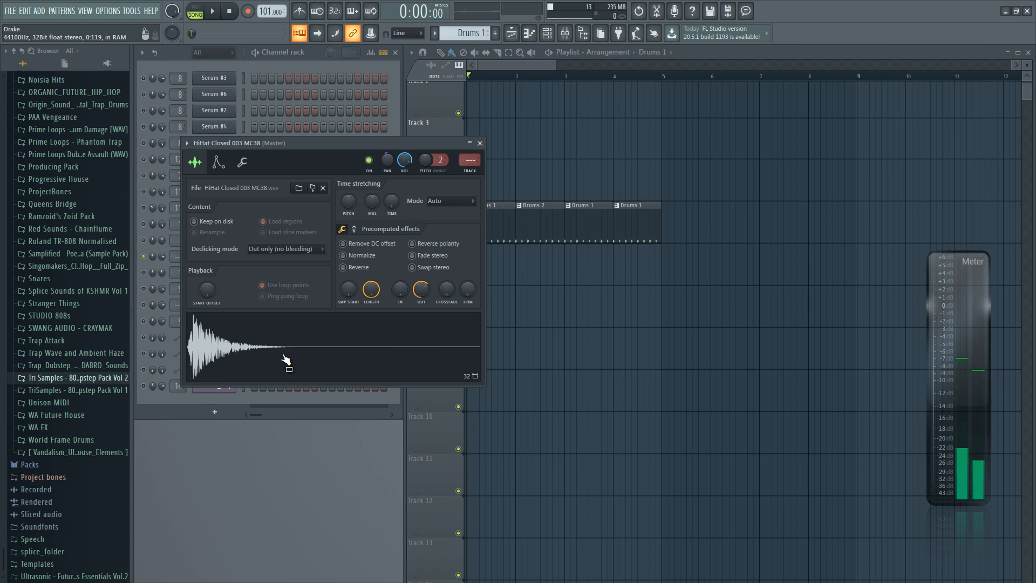
left_click(479, 143)
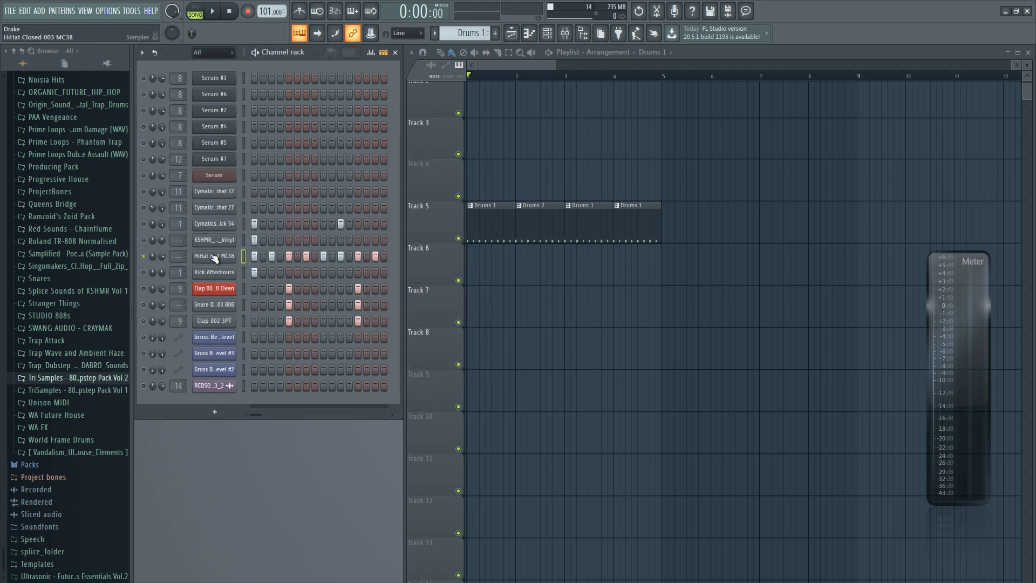
Audition the drum patterns, switching to Drums 2, before reaching the 808 Serum channel.
left_click(194, 8)
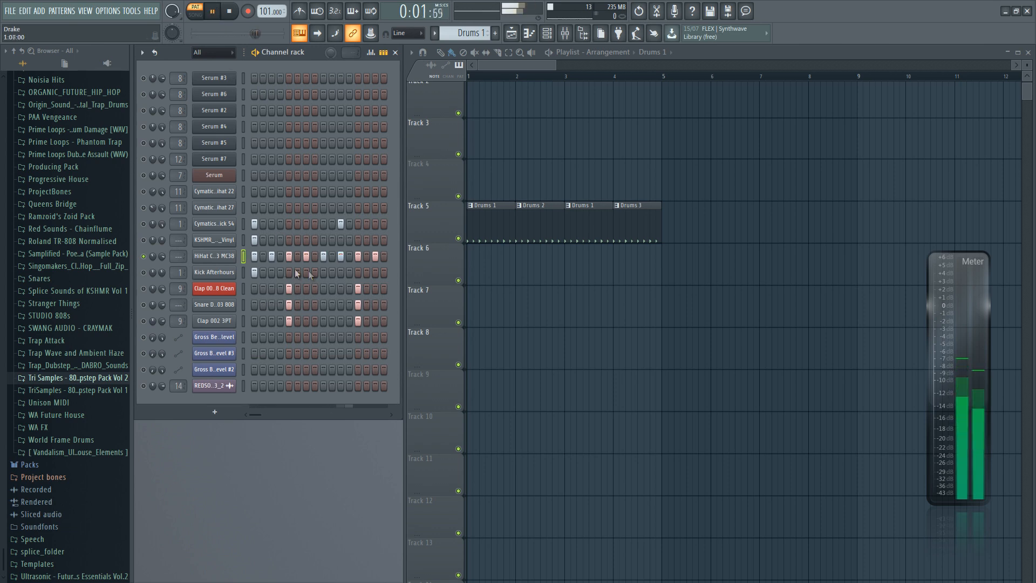
left_click(211, 11)
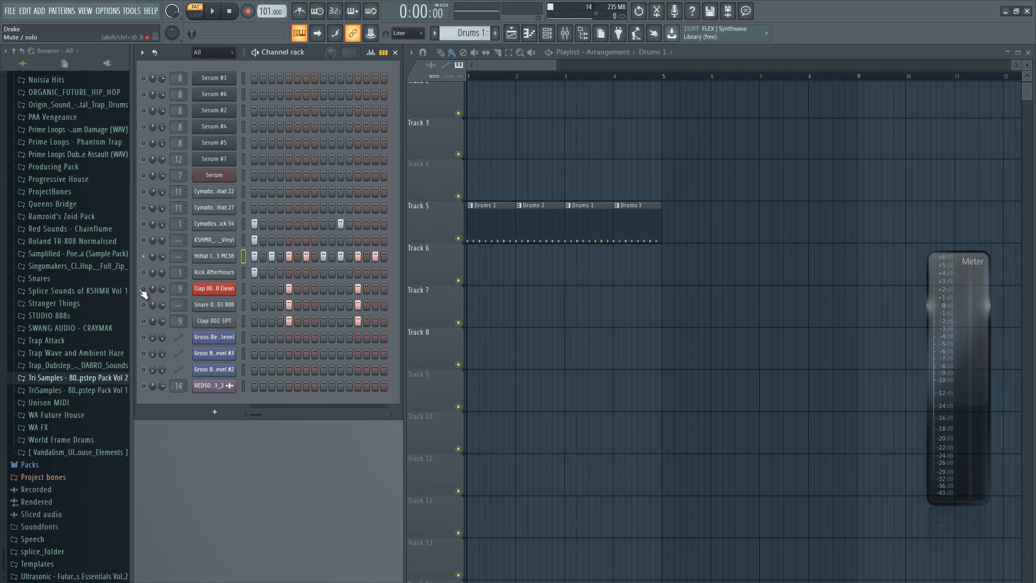
left_click(210, 11)
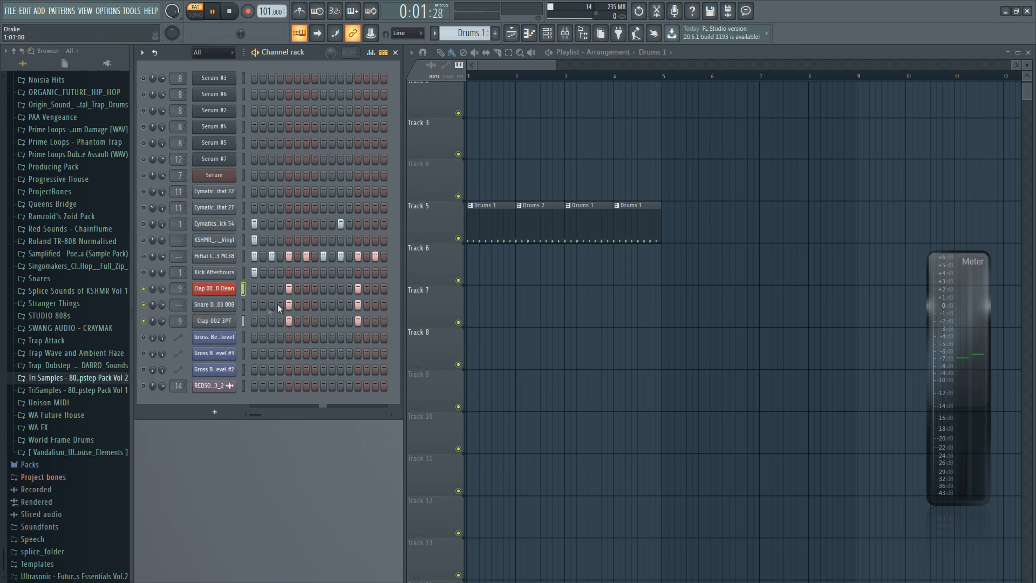
left_click(214, 288)
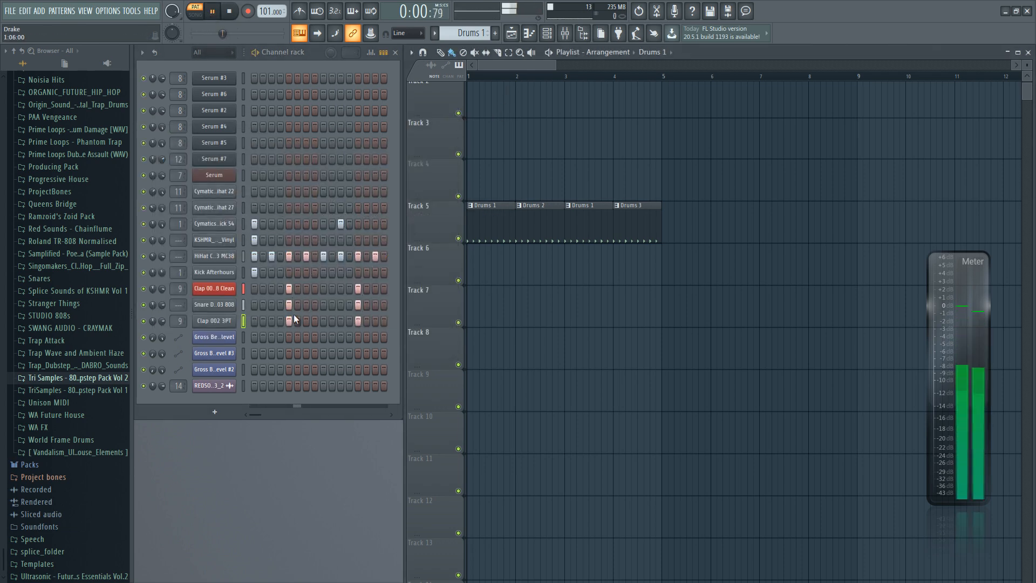
left_click(212, 11)
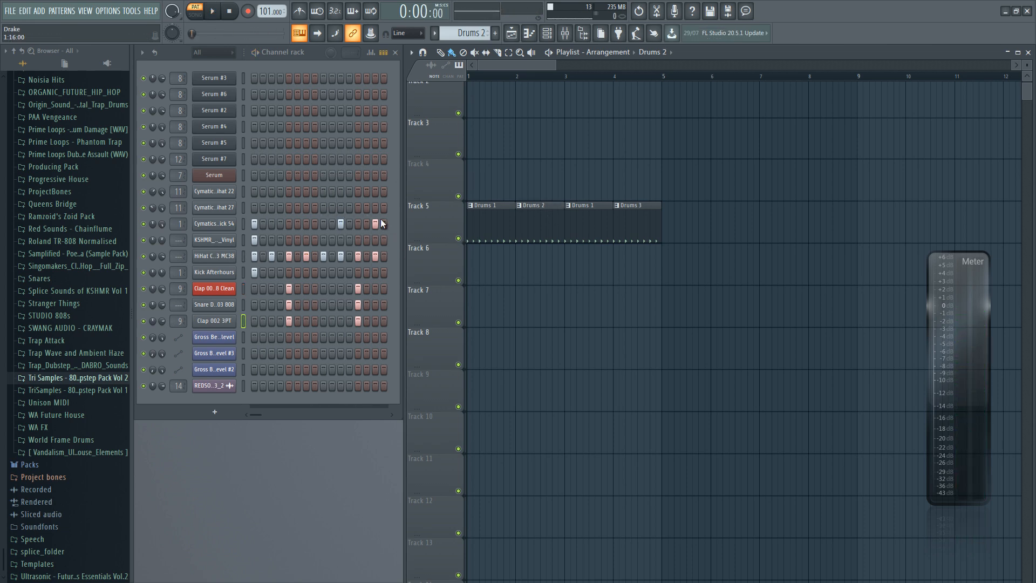
left_click(213, 11)
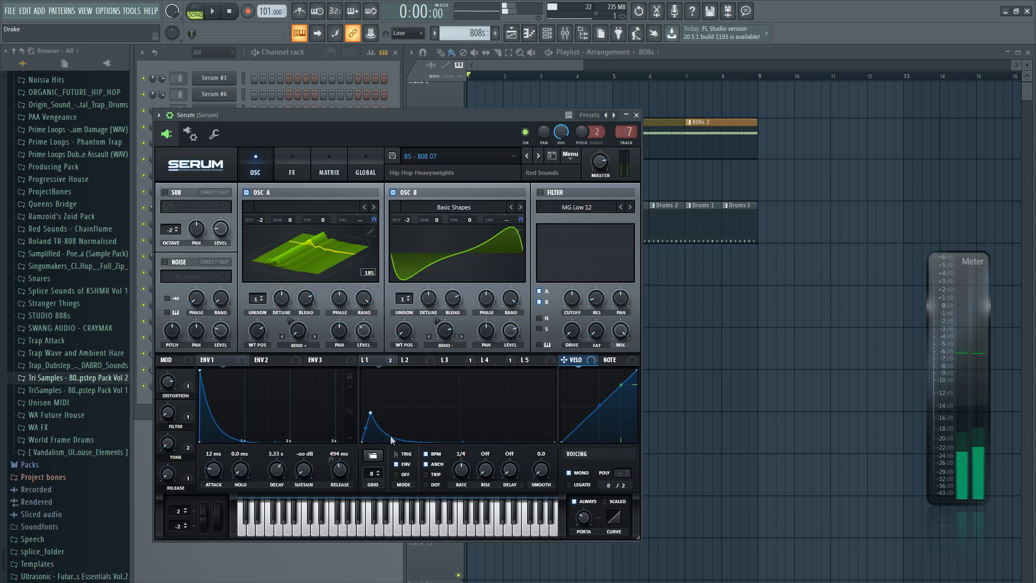
Tweak a Serum modulation knob on the 808 patch and close the Serum window.
left_click_drag(393, 440, 370, 367)
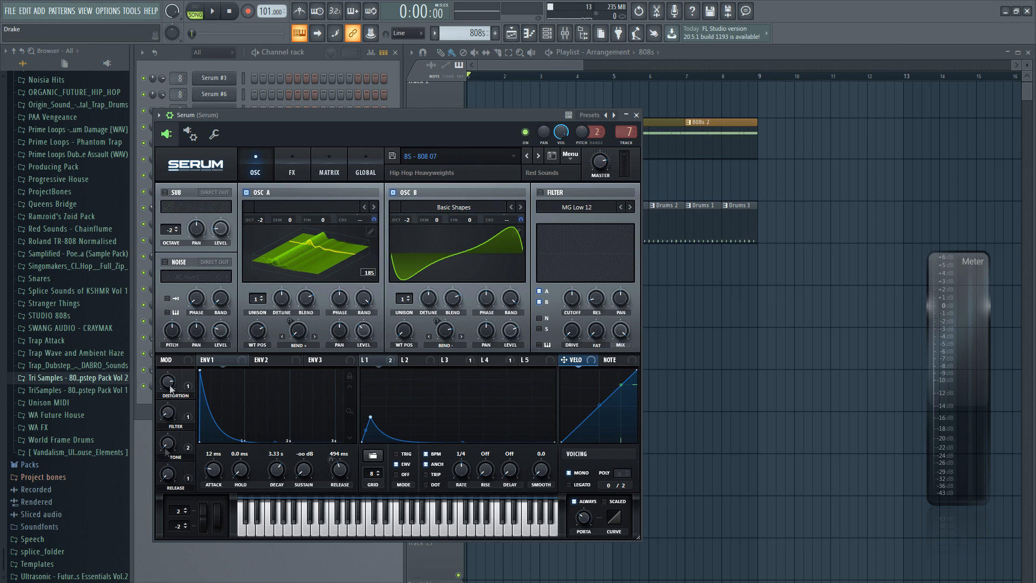
mouse_move(230, 377)
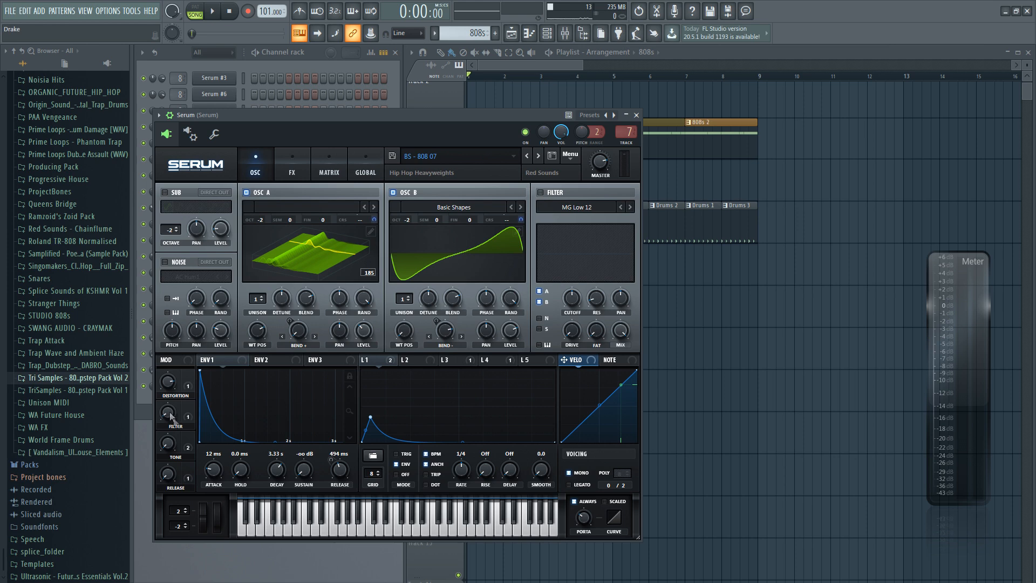
left_click(637, 115)
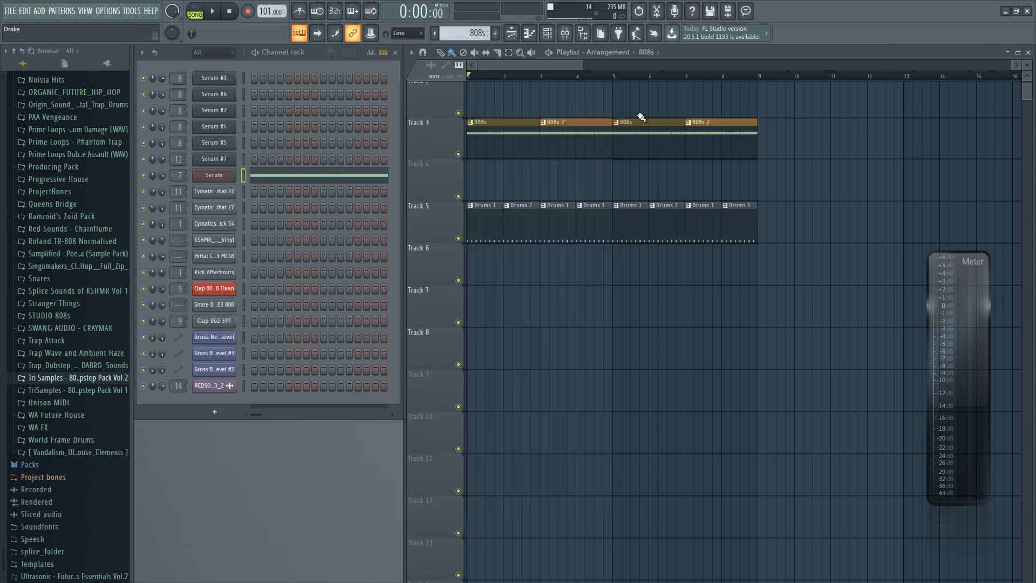
left_click(563, 33)
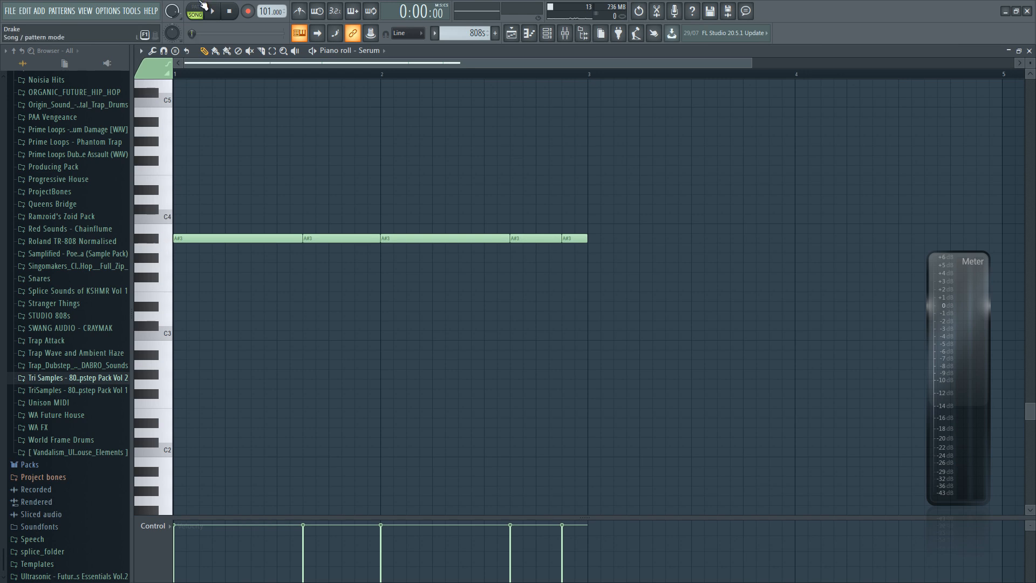
left_click(193, 11)
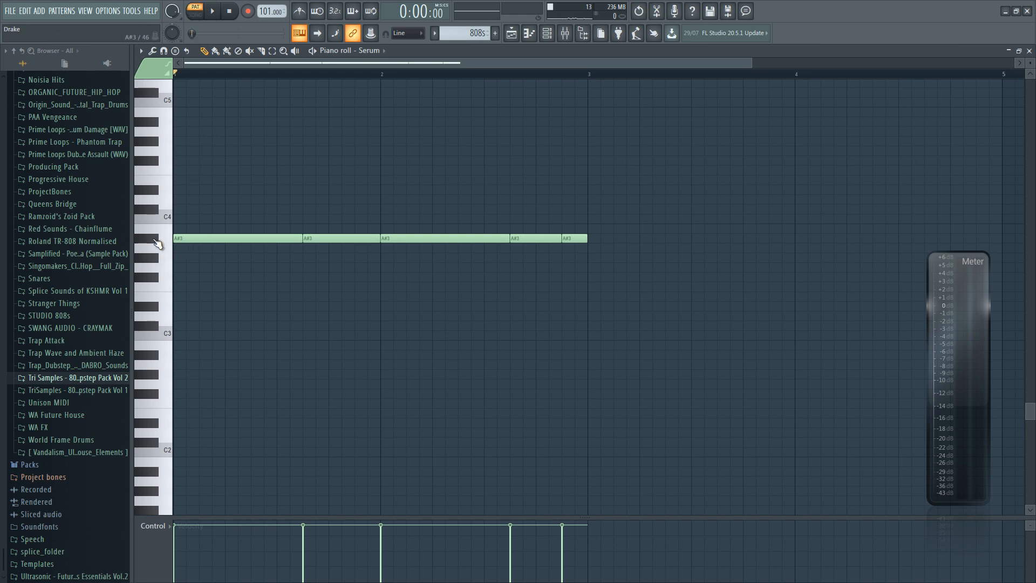
left_click(193, 10)
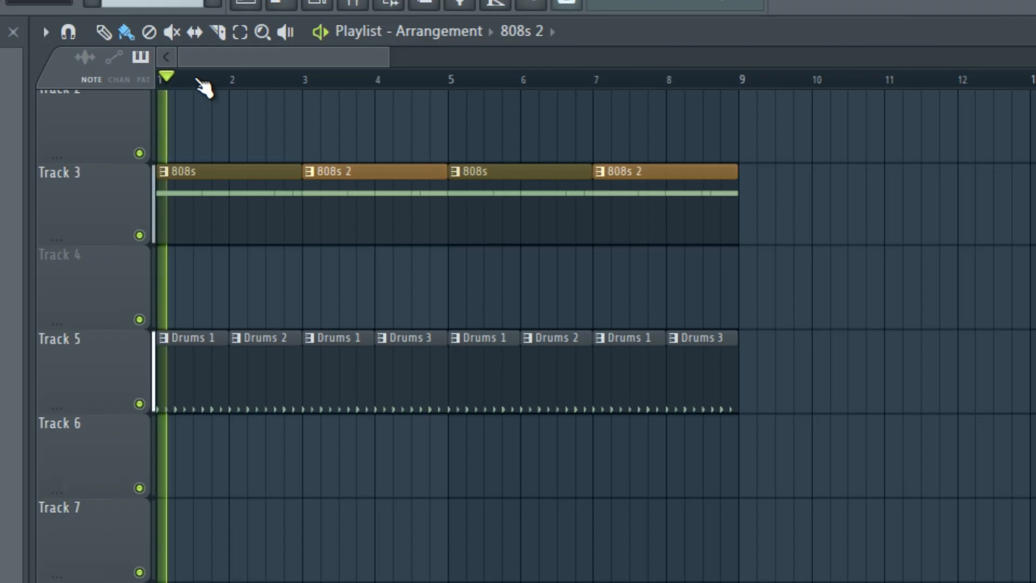
Play the arrangement from bar 2, stop, and bring up the Mixer for the Serum insert.
left_click(228, 78)
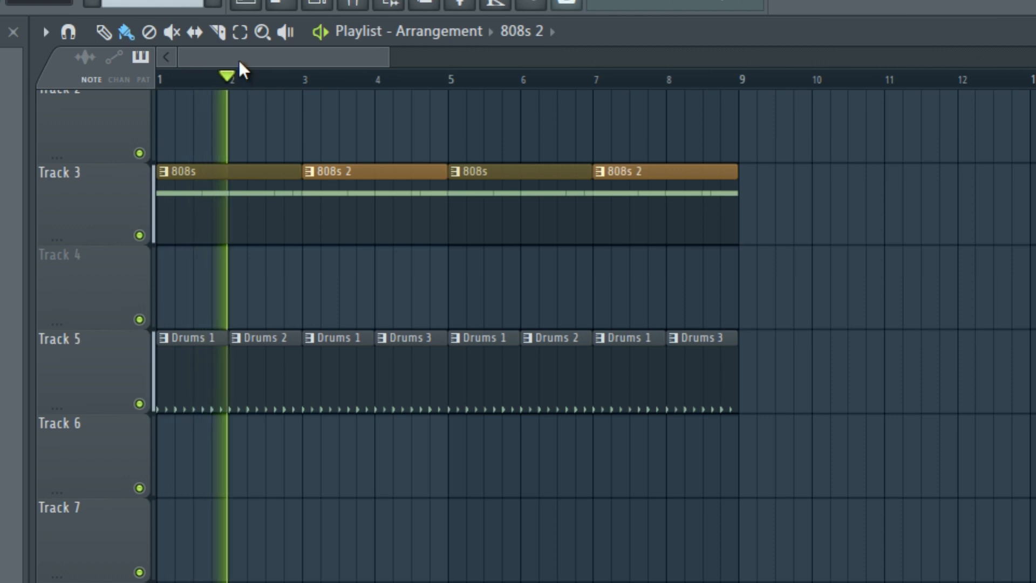
left_click(287, 79)
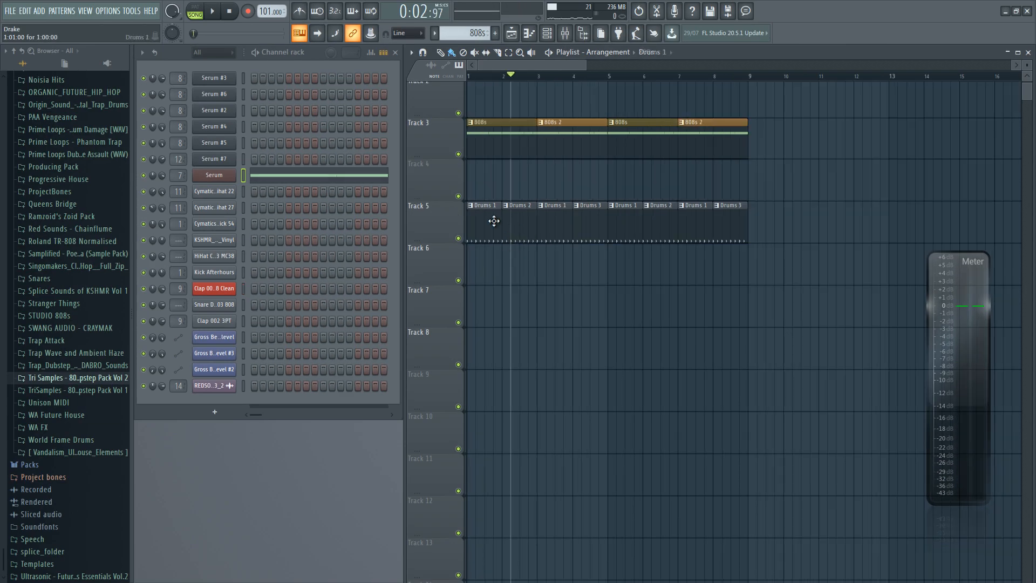
left_click(473, 134)
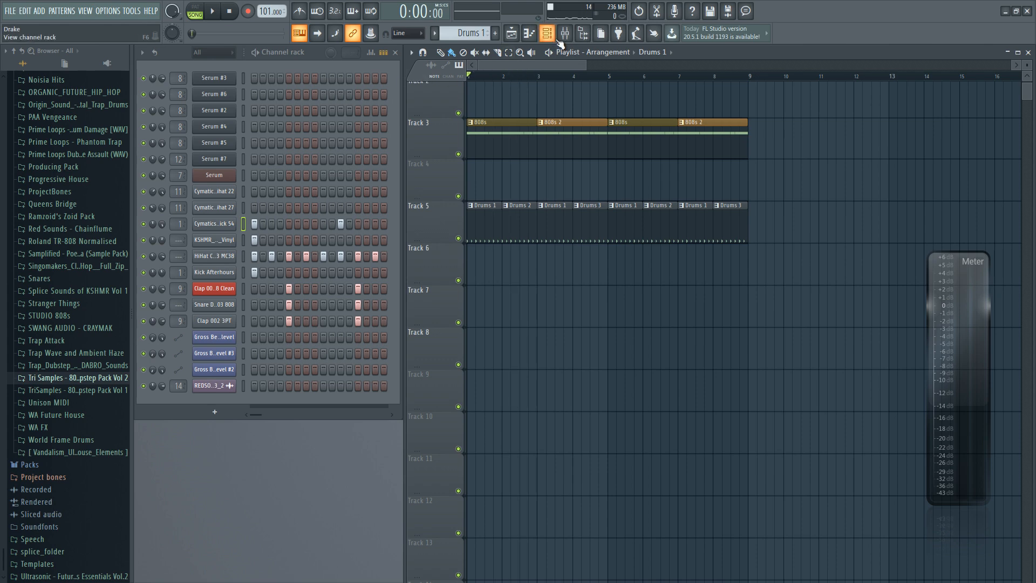
left_click(563, 33)
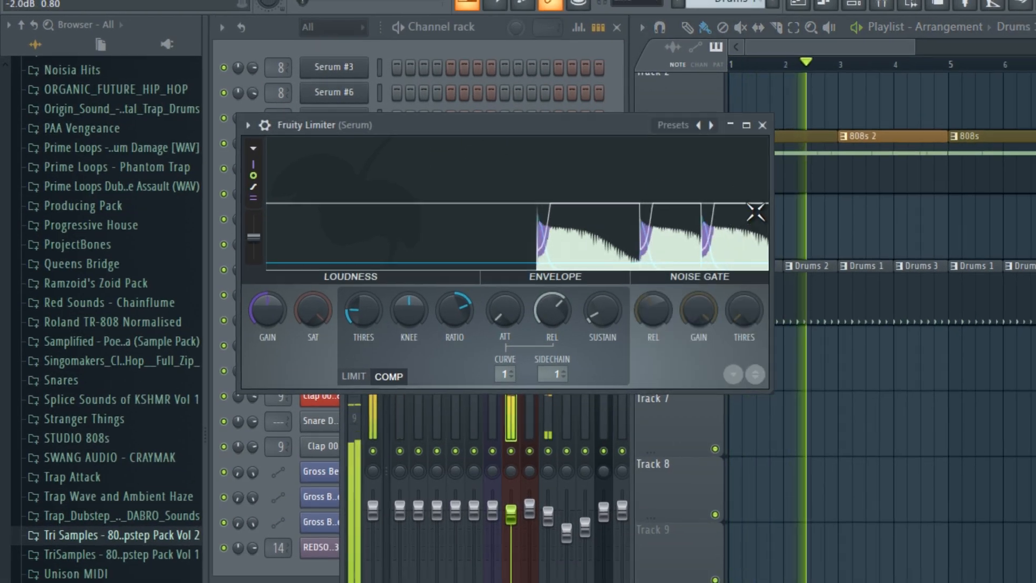
Close the Fruity Limiter window on the Serum 808 insert.
left_click(761, 125)
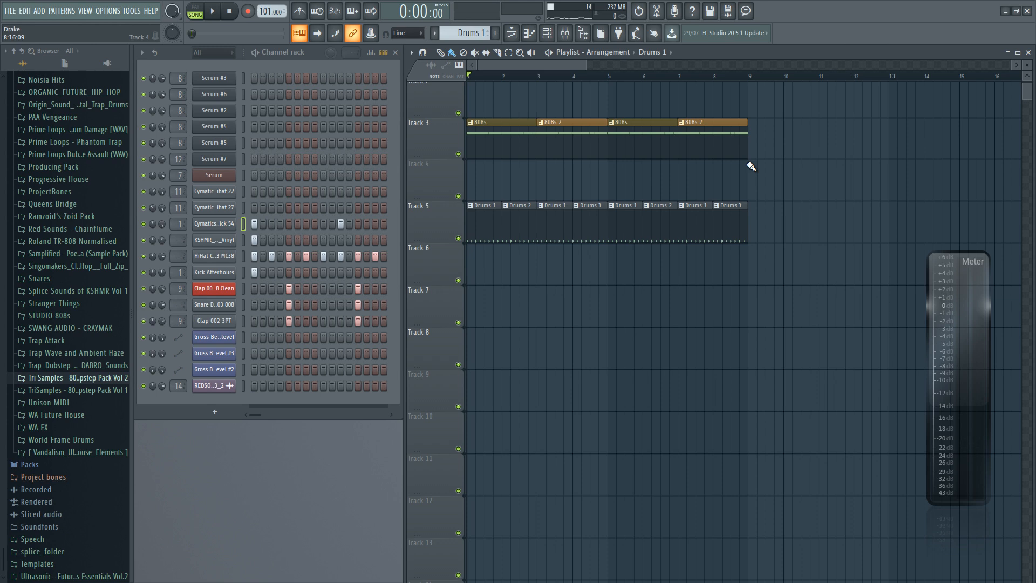
mouse_move(648, 87)
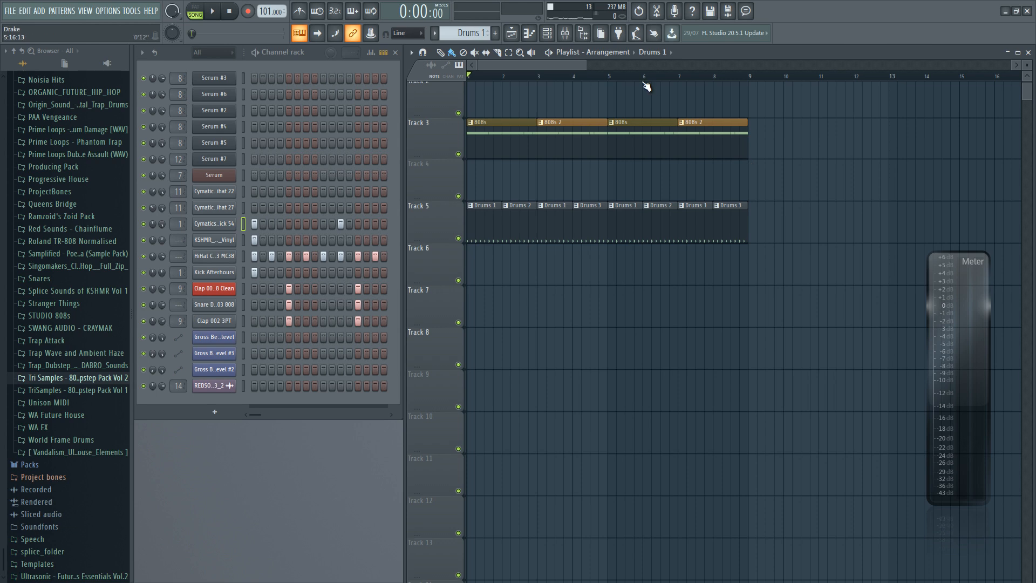
Close the Mixer and audition the Chords 1 piano chord pattern.
left_click(564, 34)
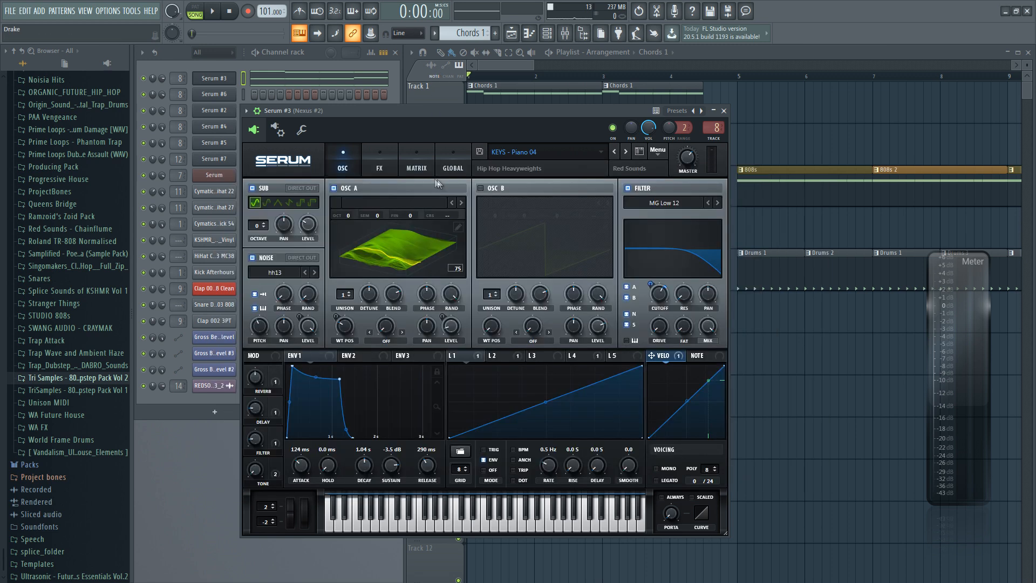
mouse_move(434, 181)
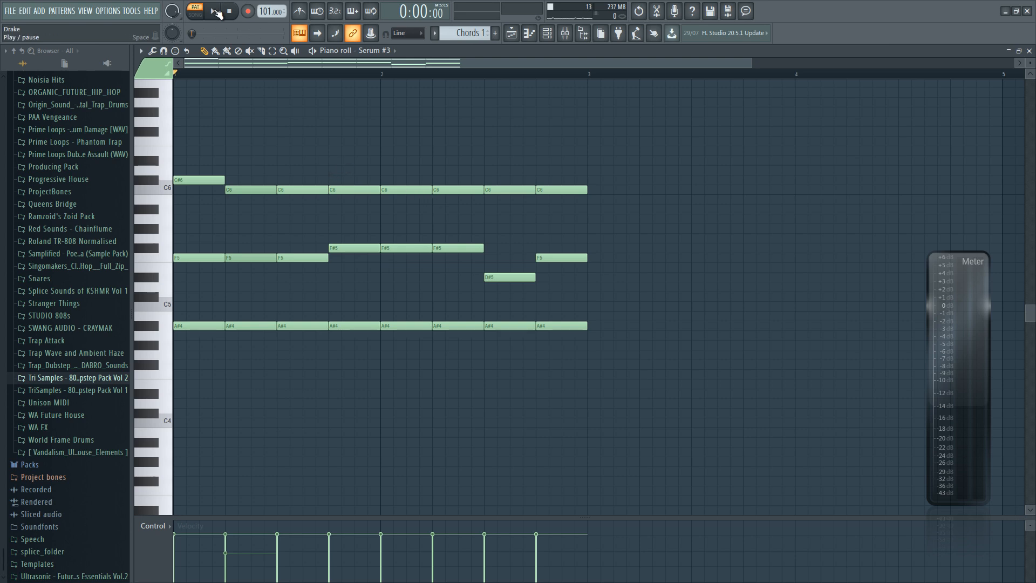
left_click(212, 11)
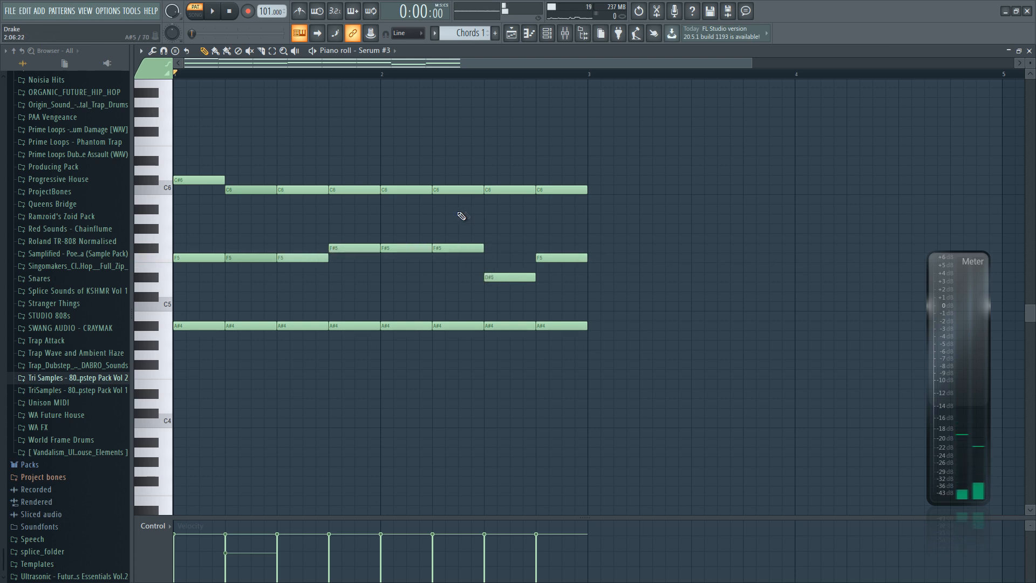
left_click(212, 10)
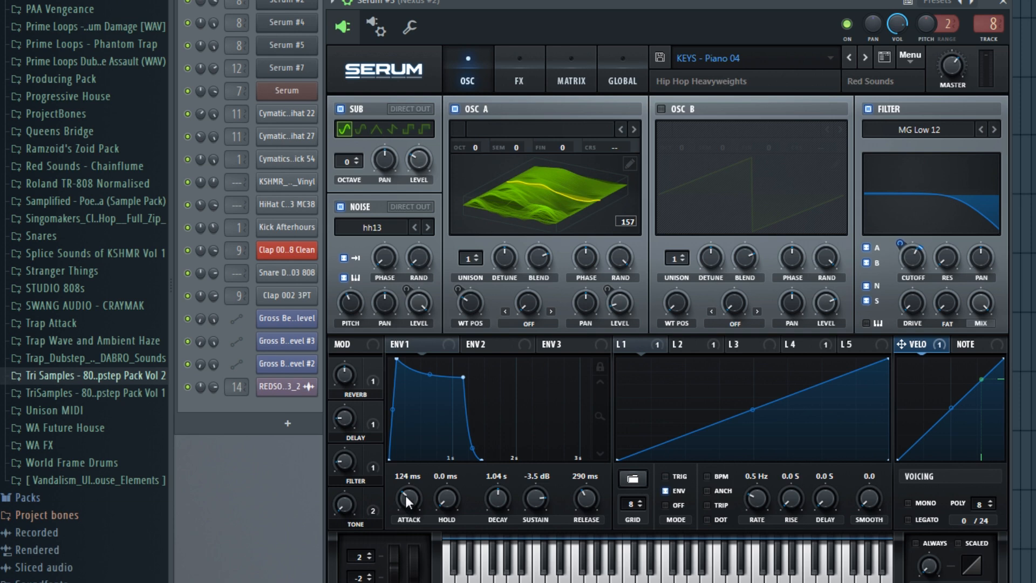
Lower the ENV 1 Attack on the KEYS - Piano 04 patch so notes fade in more gradually.
left_click_drag(408, 496, 408, 535)
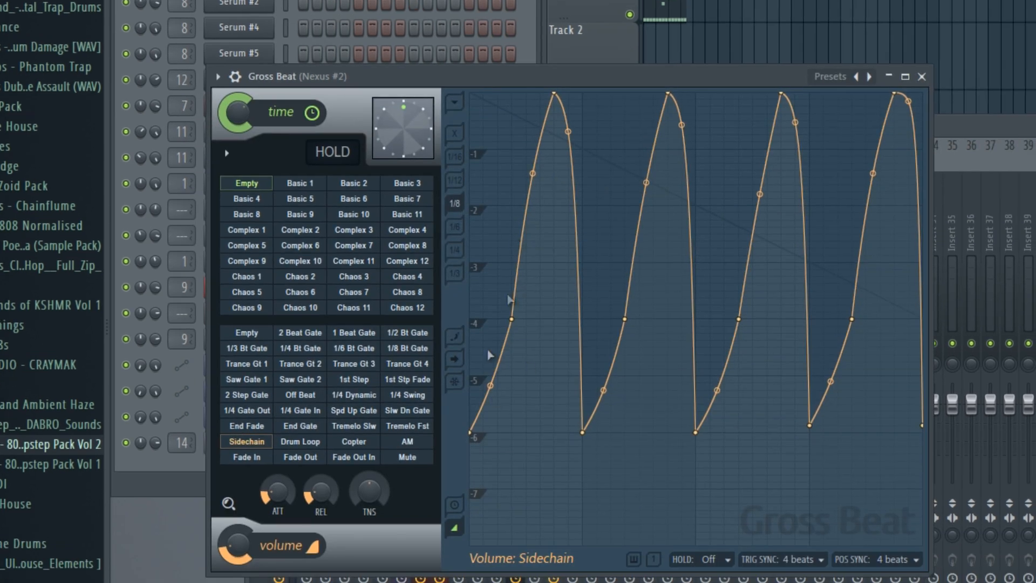
mouse_move(446, 477)
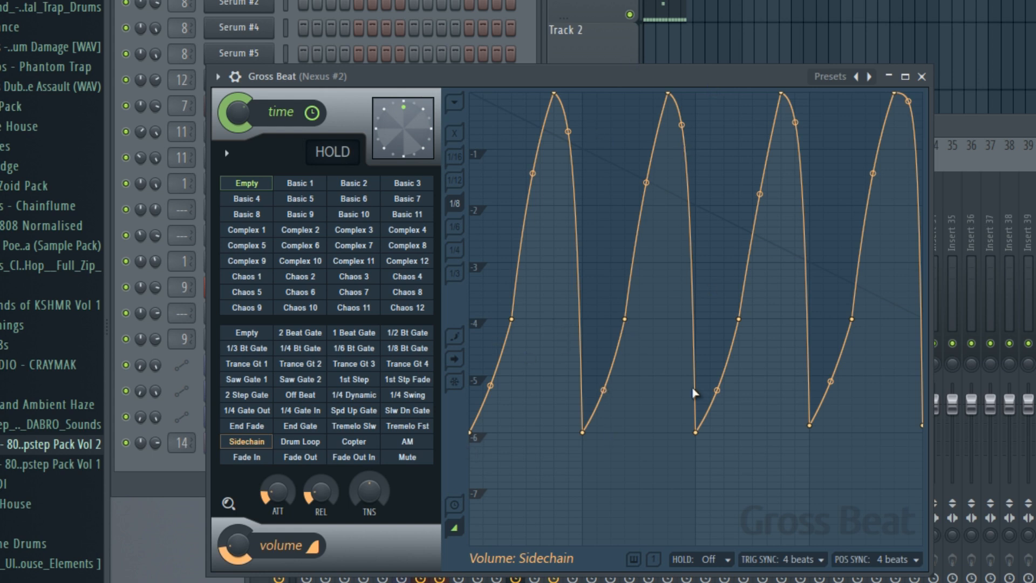
mouse_move(785, 162)
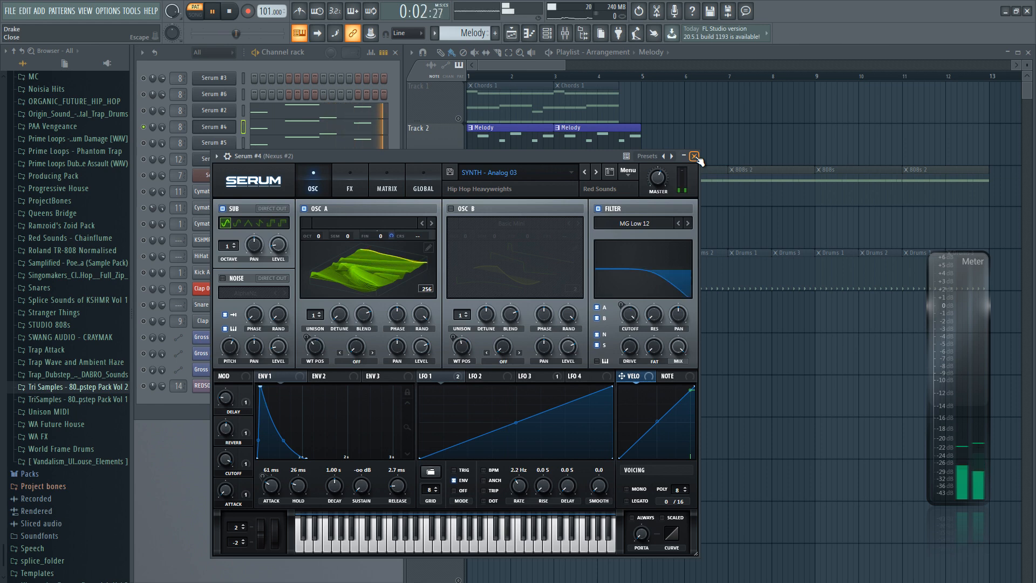
Close the Serum #4 melody synth window to return to the playlist arrangement.
left_click(694, 156)
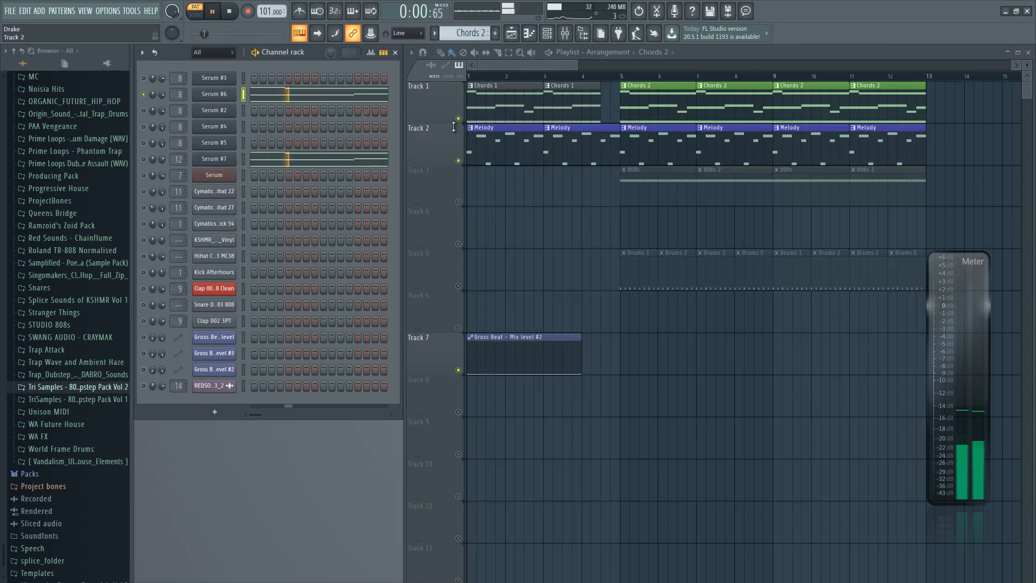
Play the full arrangement from the start and stop to check chords, 808s and drums.
right_click(151, 167)
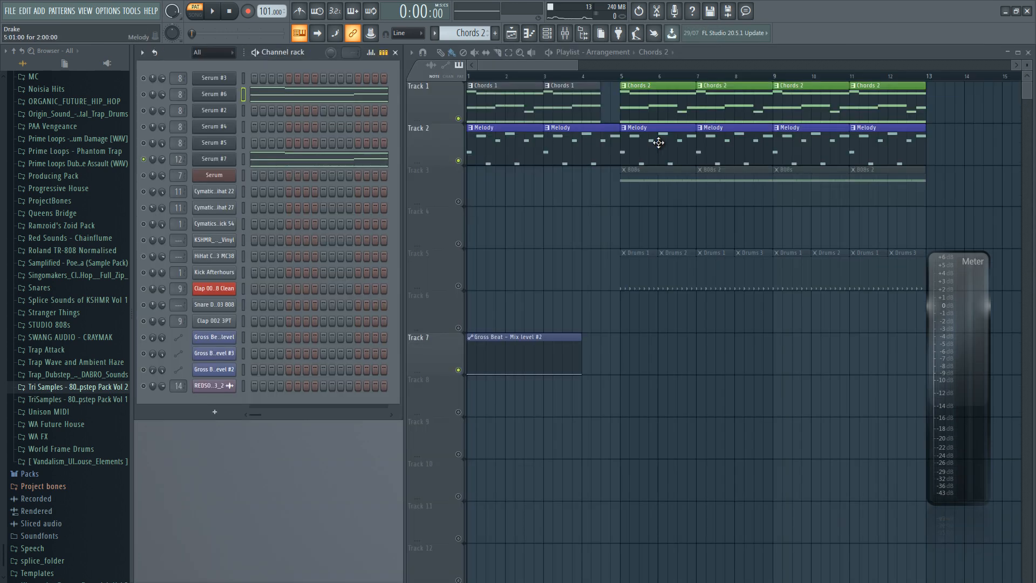
left_click(211, 11)
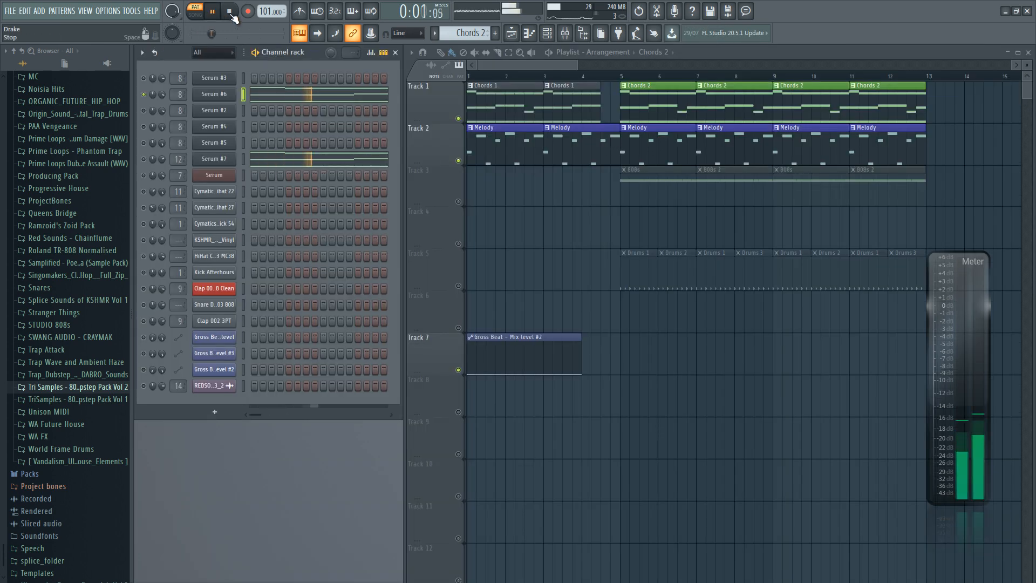
left_click(229, 10)
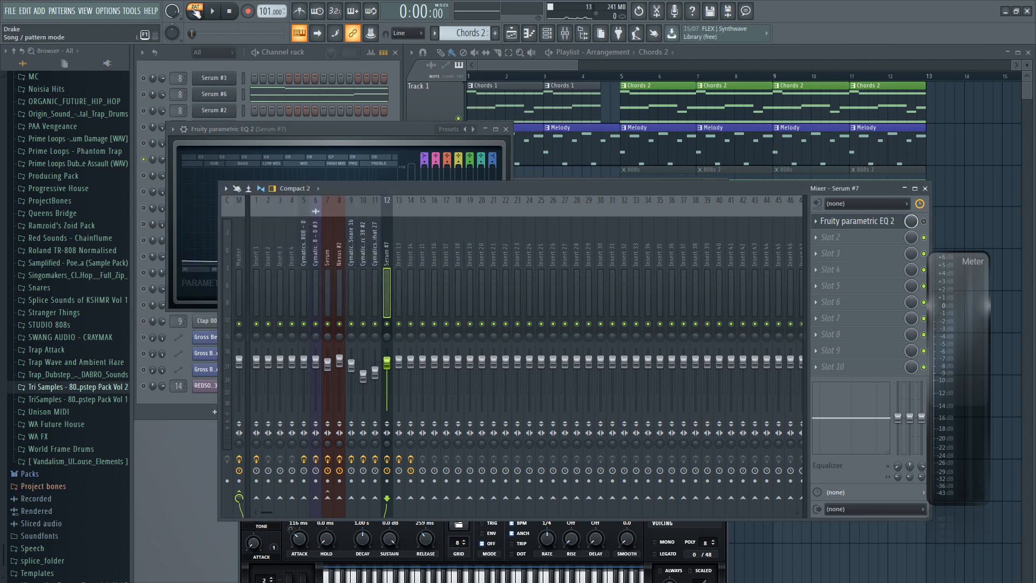
Replay the beat while reviewing Serum #7's Parametric EQ 2, then mute a Serum channel.
left_click(213, 11)
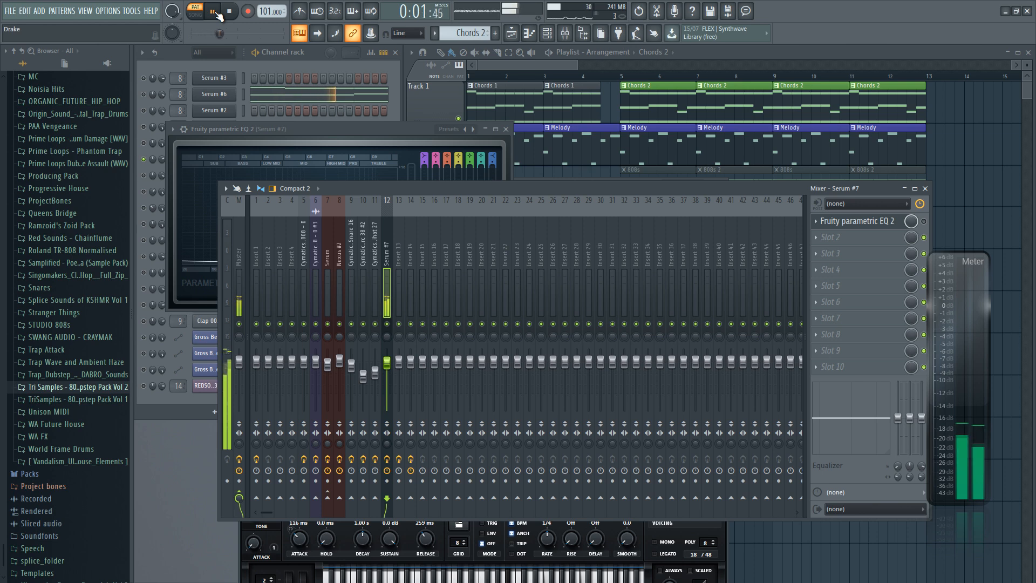
left_click(228, 11)
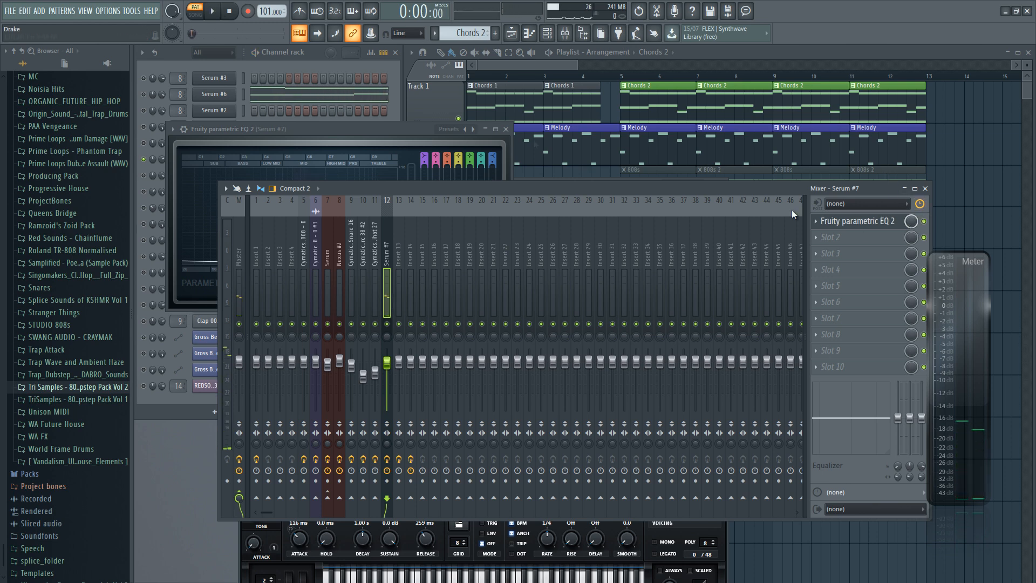
left_click(211, 11)
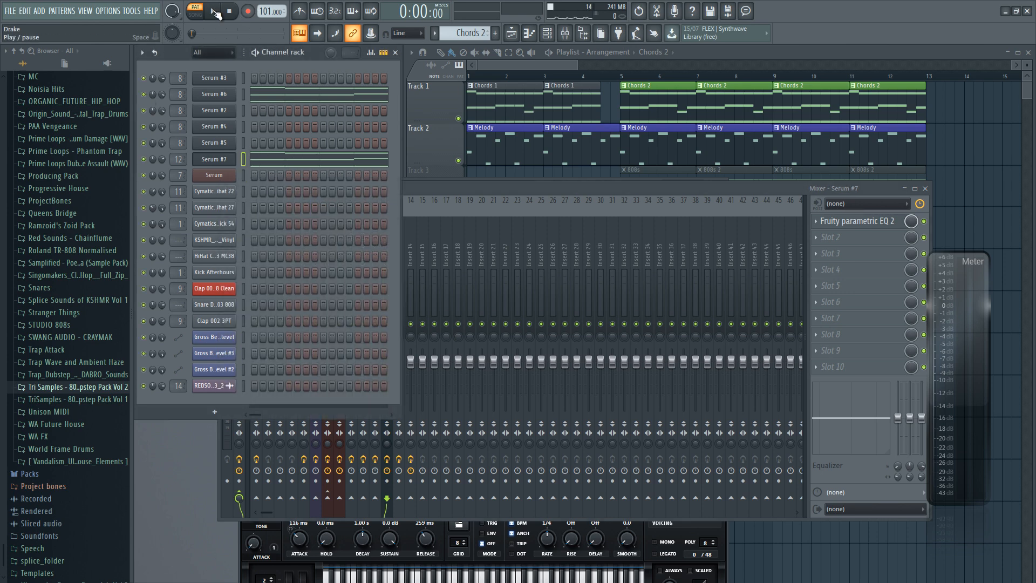
left_click(193, 11)
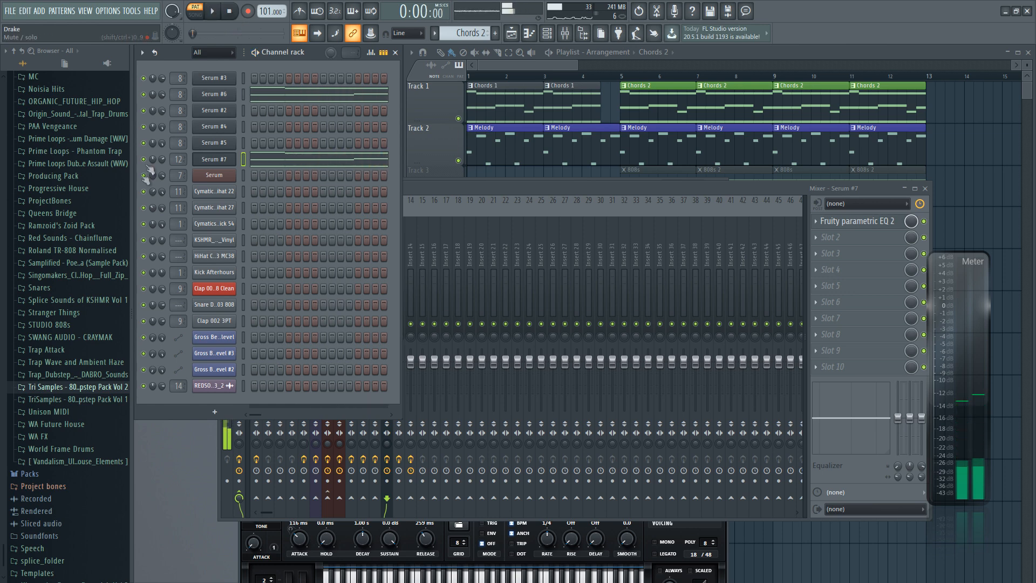
left_click(212, 10)
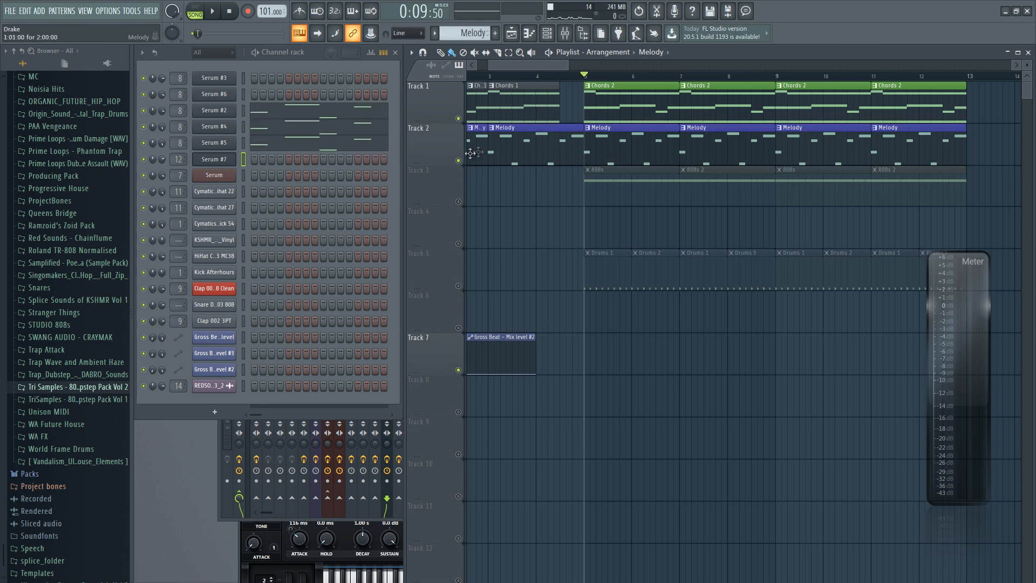
Play back the arrangement extended with Pattern 3 clips and Gross Beat automation.
left_click(213, 10)
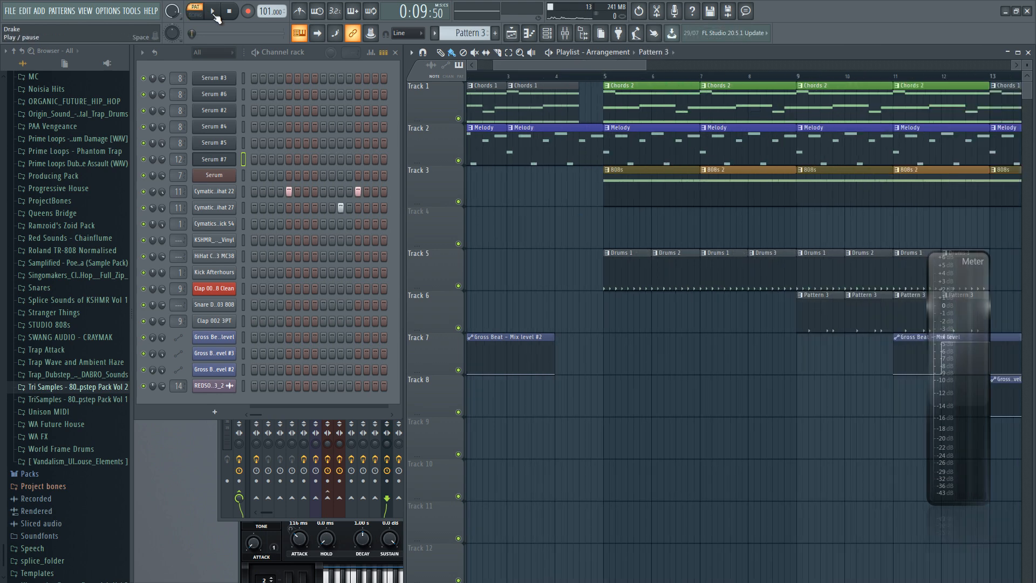
left_click(212, 11)
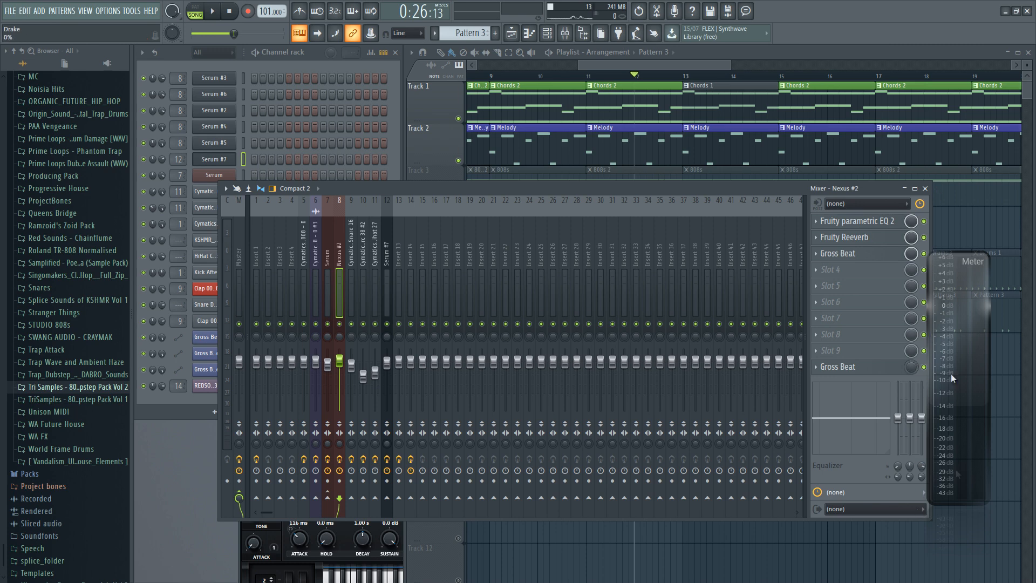
Inspect the Nexus #2 insert's Parametric EQ 2, Reeverb and Gross Beat slots.
left_click(911, 367)
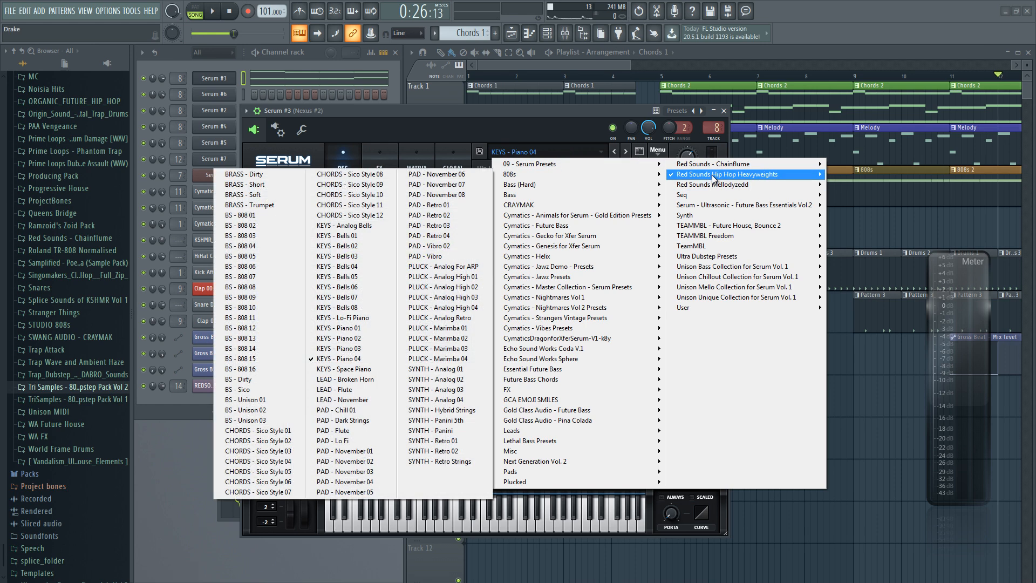
mouse_move(349, 318)
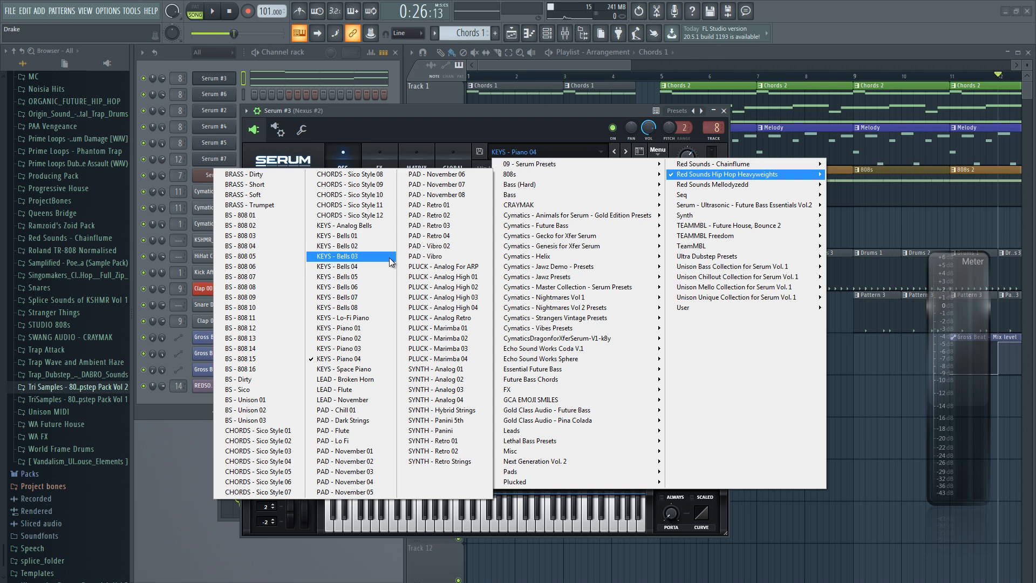
mouse_move(717, 175)
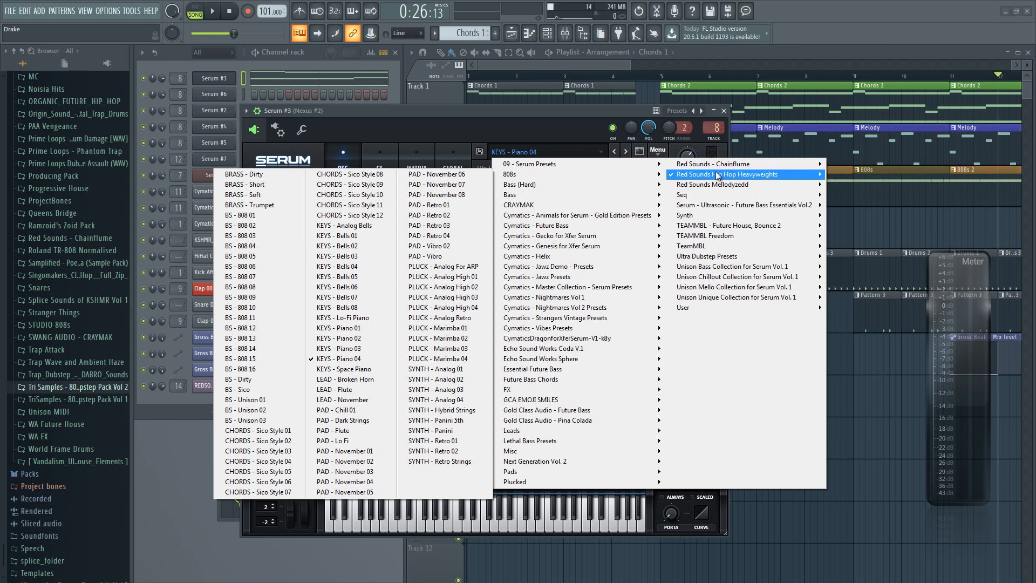
mouse_move(713, 163)
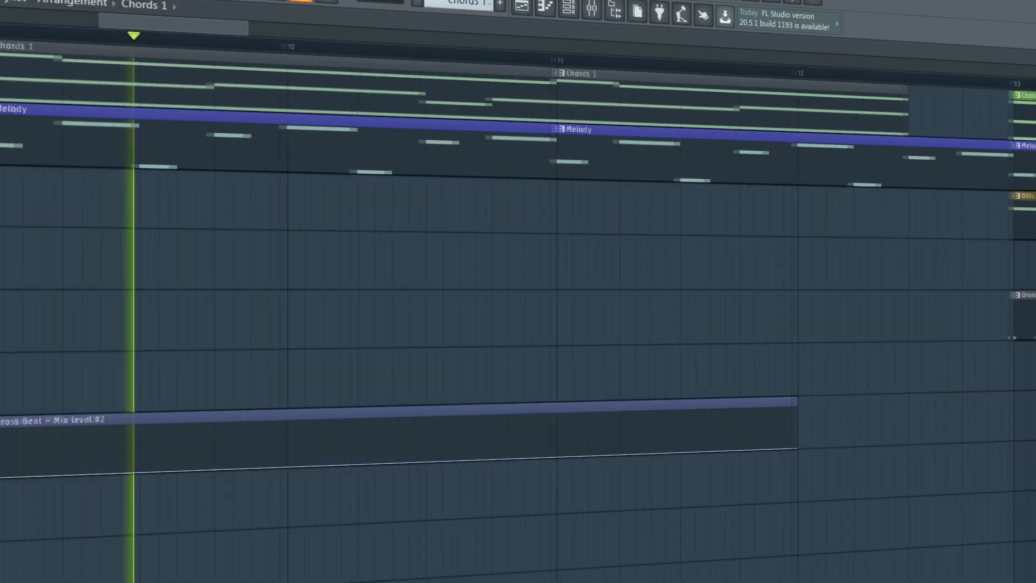
scroll("right", 3)
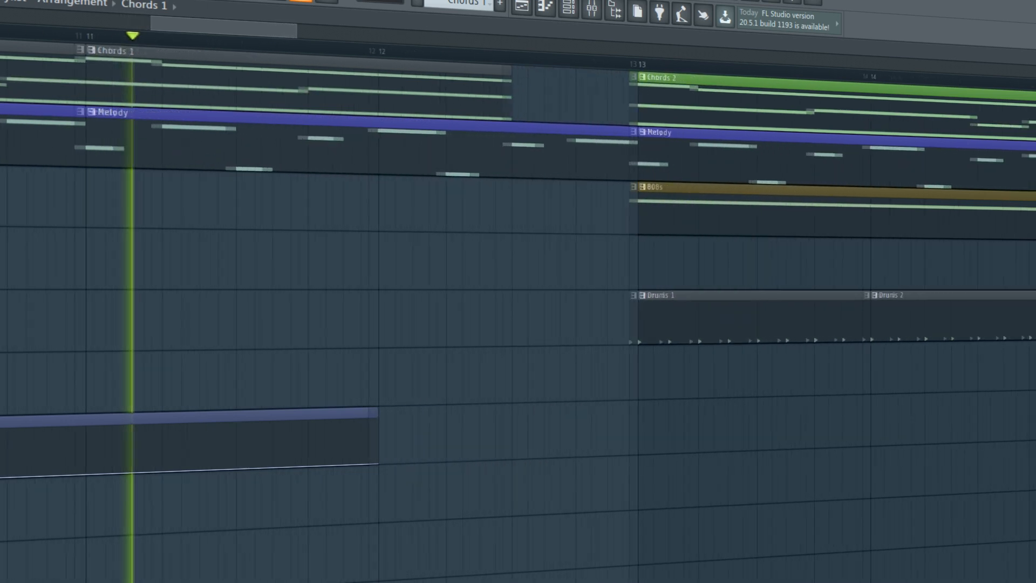
scroll("right", 3)
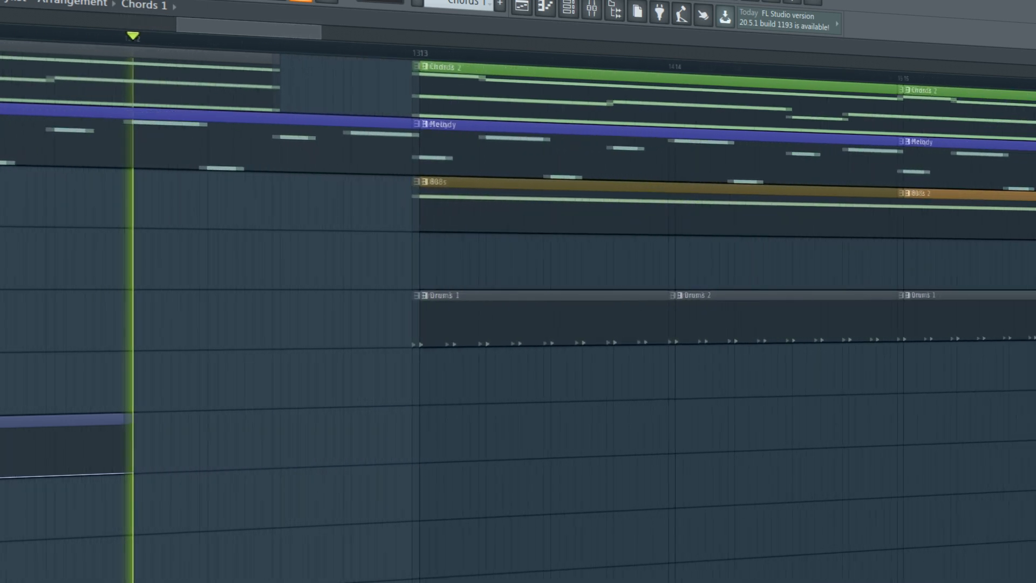